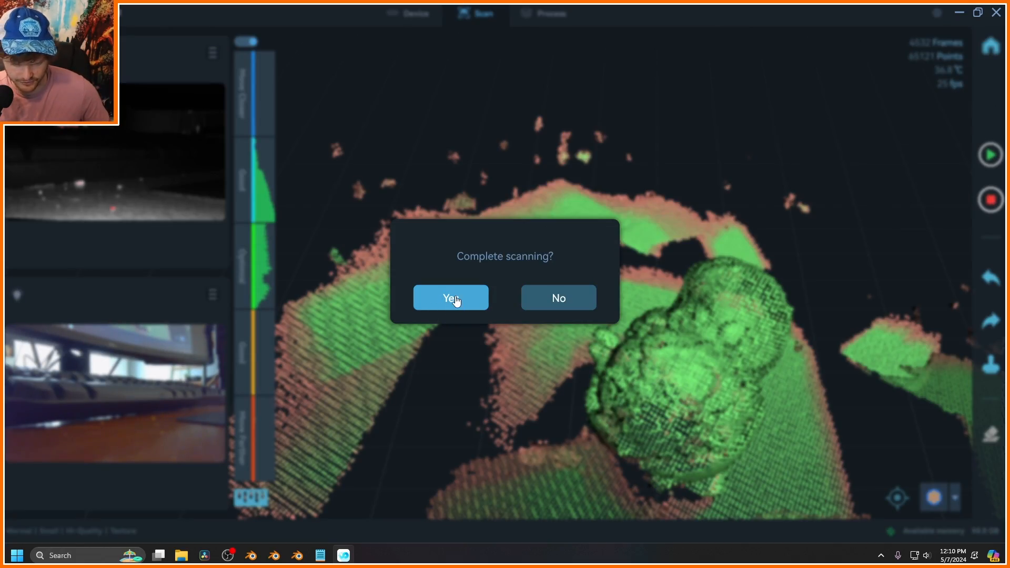
Complete the owl scan, run One-click Process, and create a new project named owlsecondattempt.
click(451, 298)
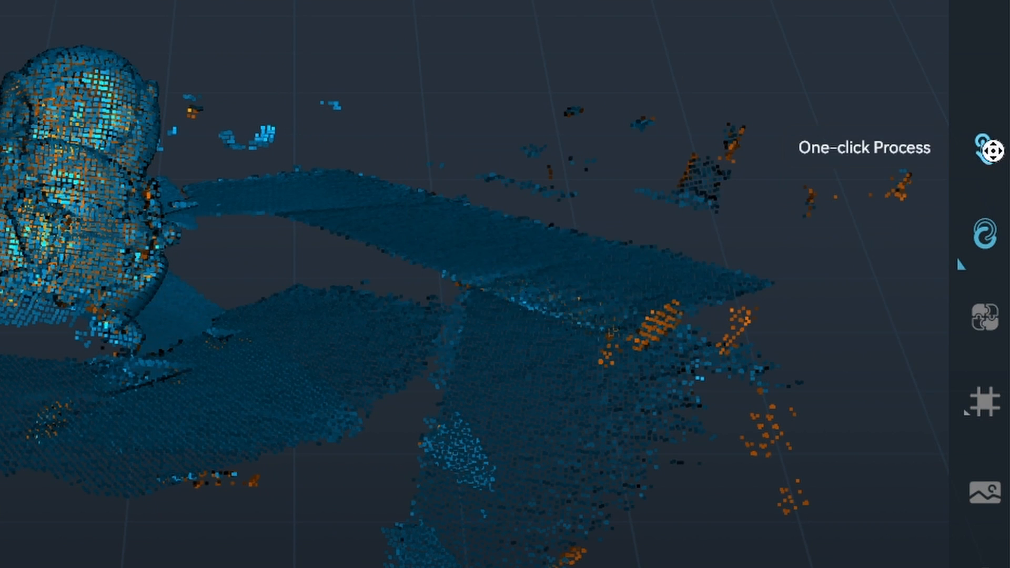
click(994, 149)
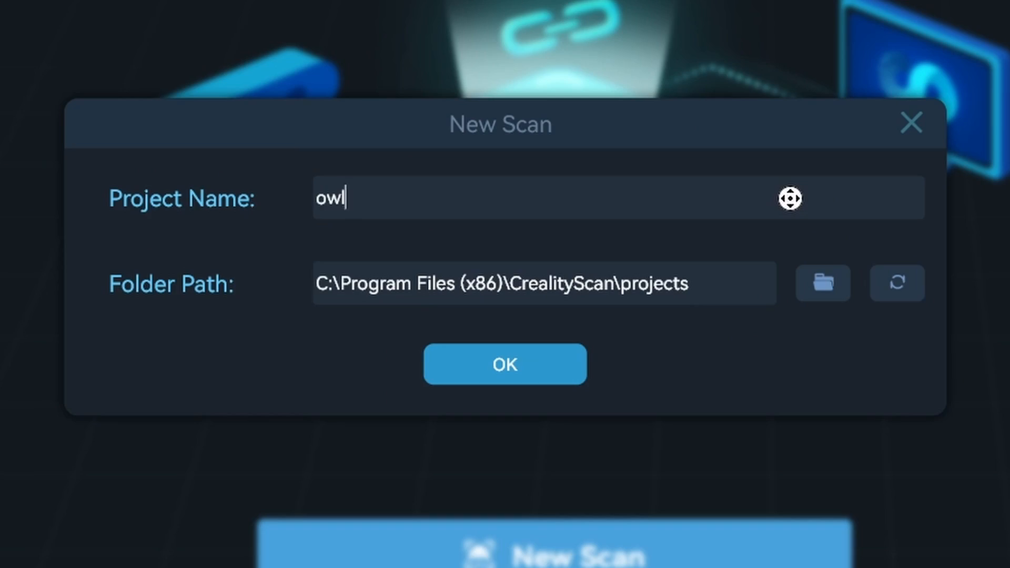
text(secondattempt)
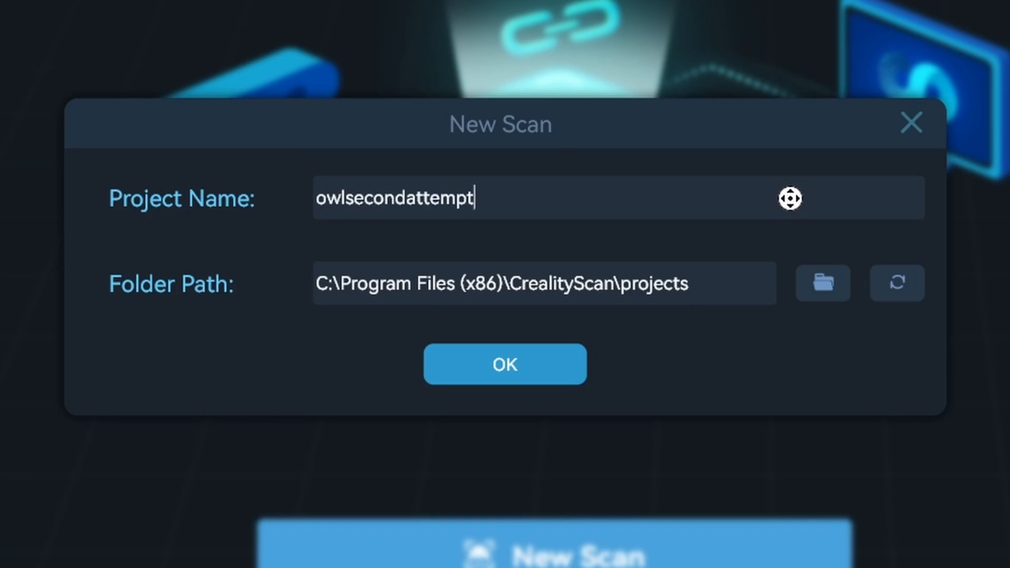
click(505, 364)
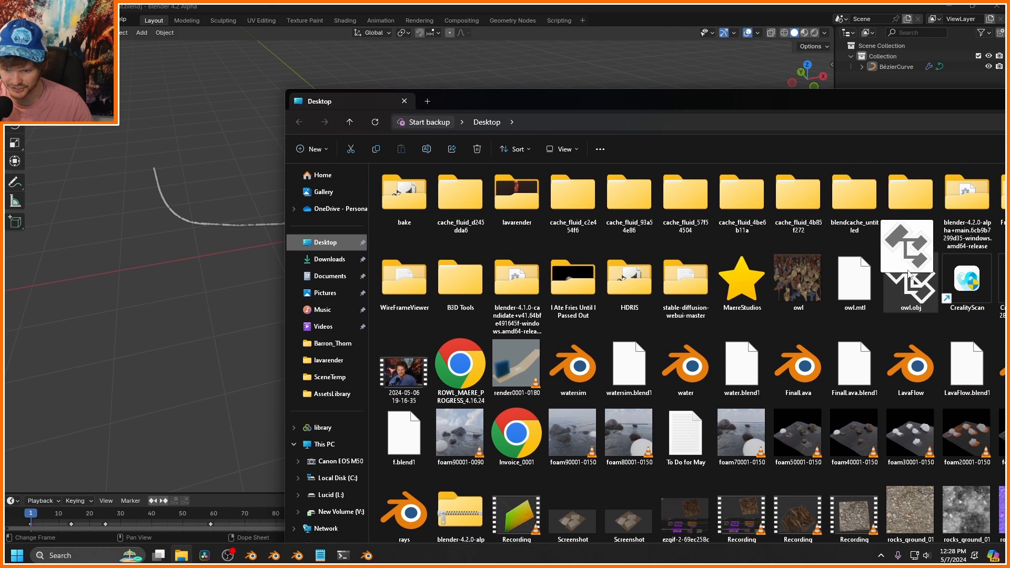
Import owl.obj as a Wavefront OBJ, tidy the mesh in Edit Mode, and duplicate it as a backup.
double_click(909, 284)
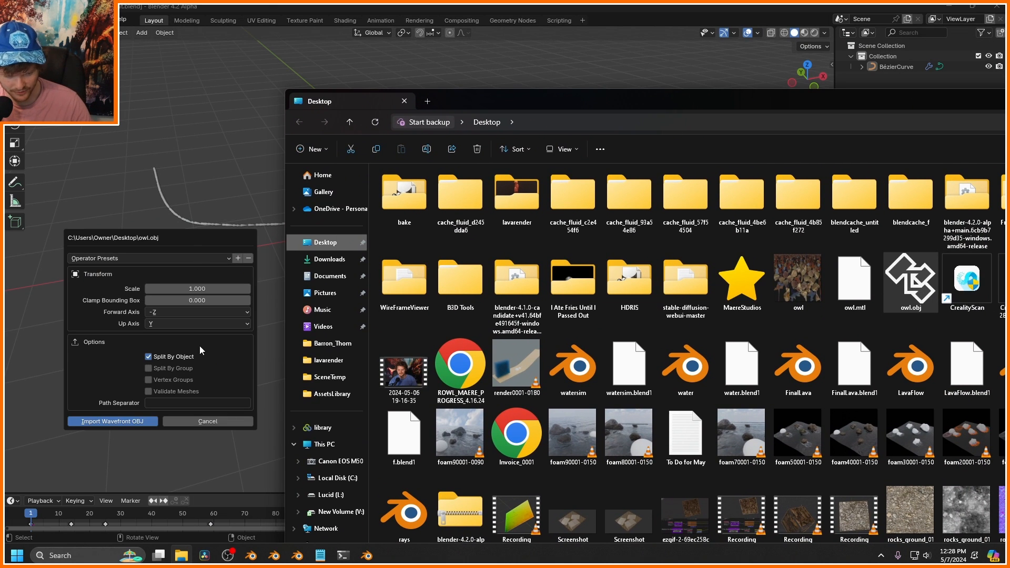
click(112, 422)
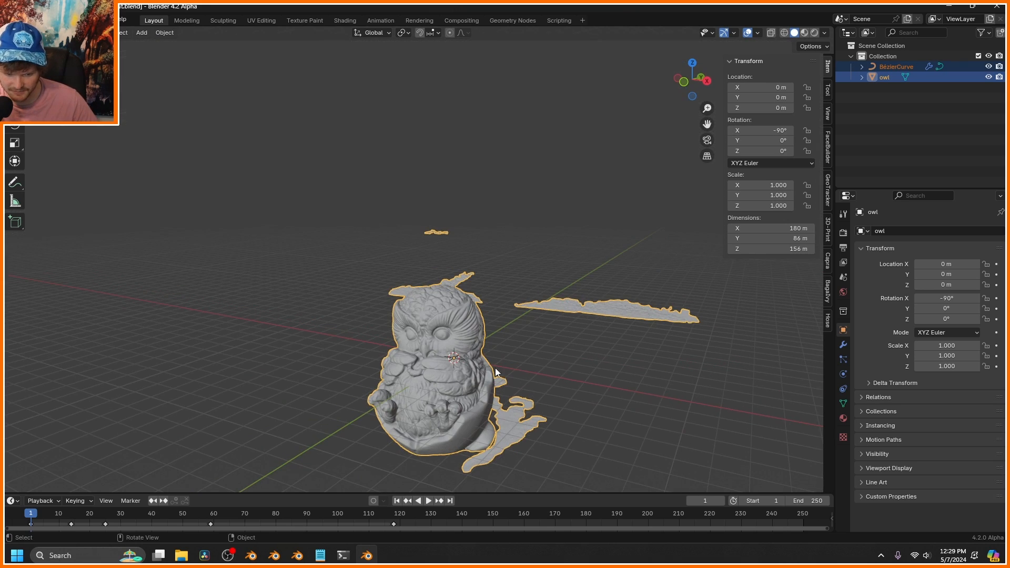
key(Tab)
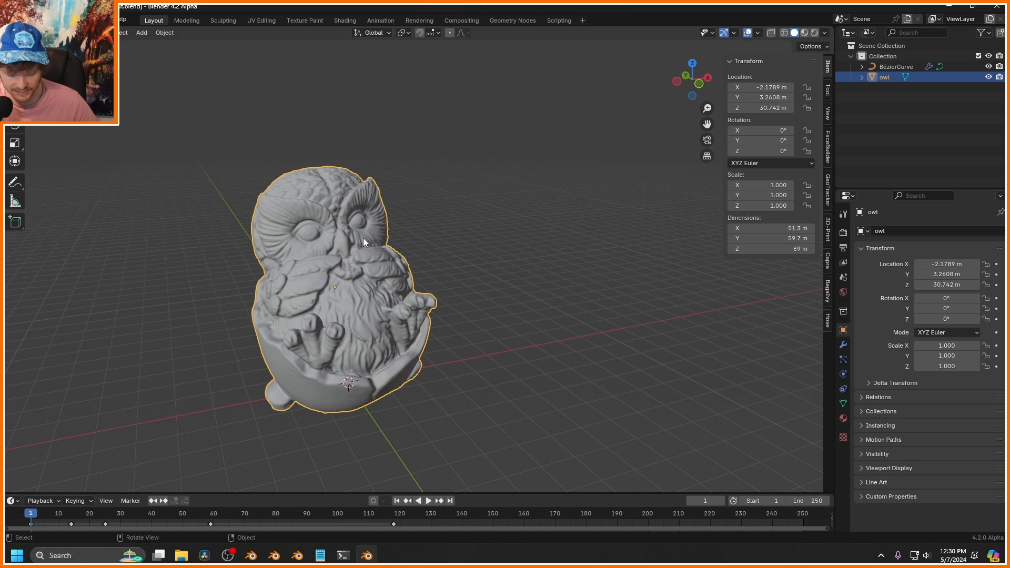
key(shift+d)
text(de)
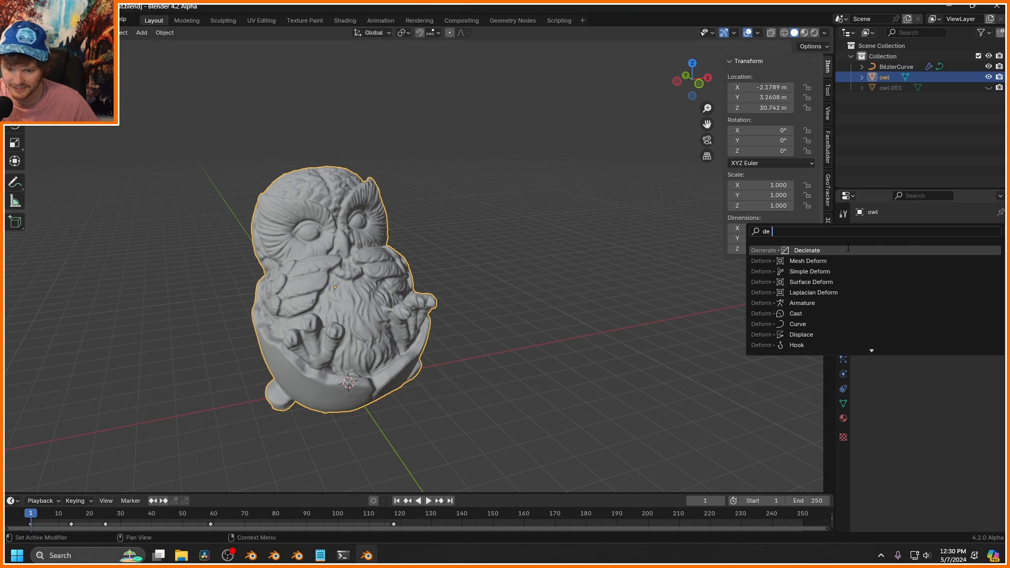
Add a Decimate modifier to the owl with a ratio of 0.1.
click(807, 250)
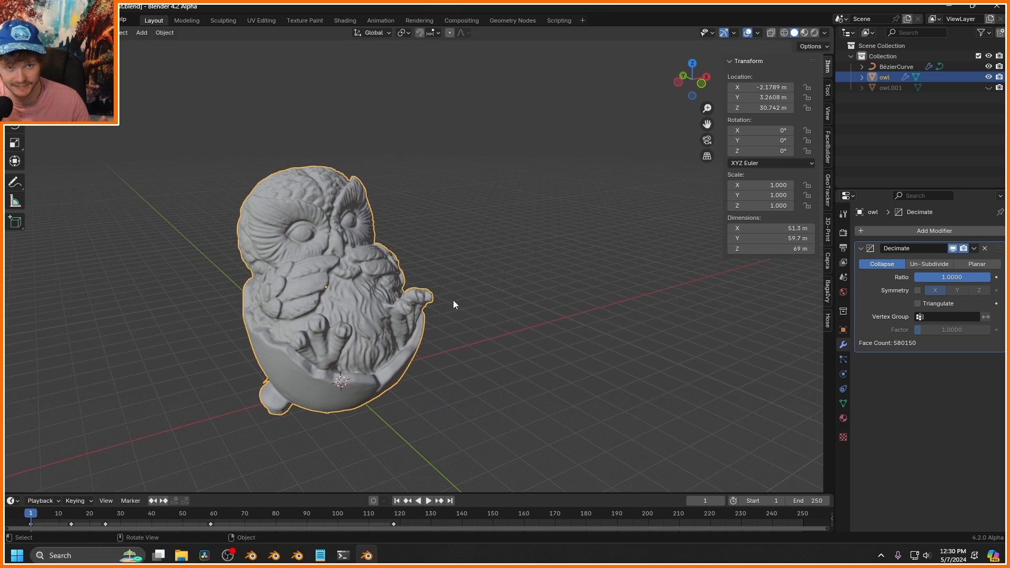
click(952, 277)
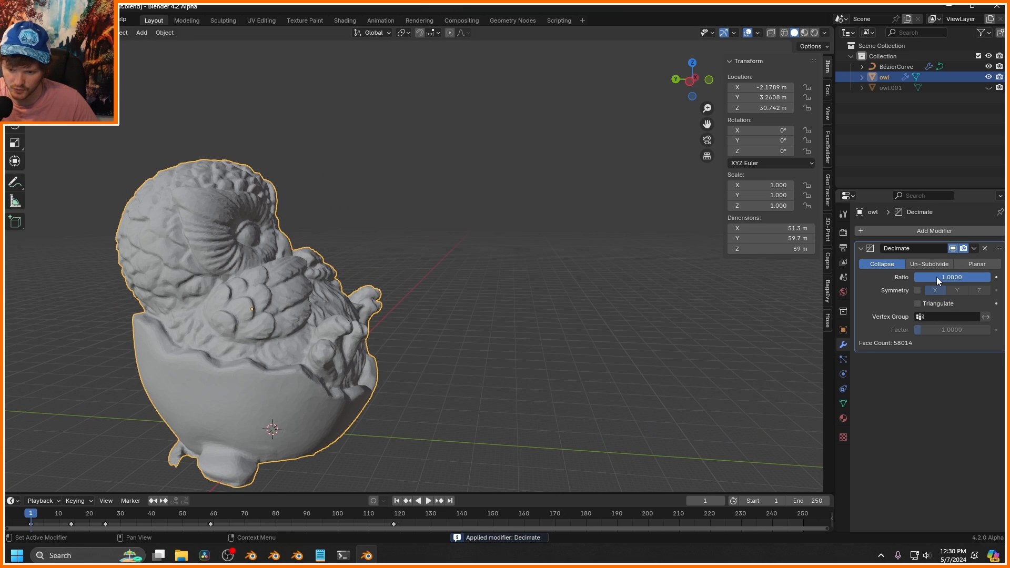
text(0.1000)
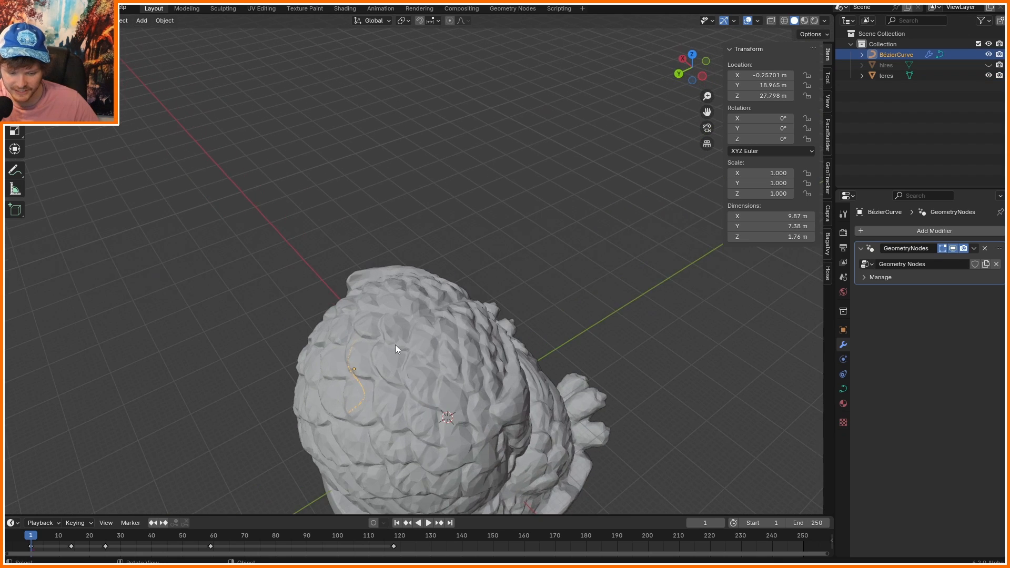
Delete the ivy curve's existing vertices, draw a new stroke down the owl's front, and play.
key(Tab)
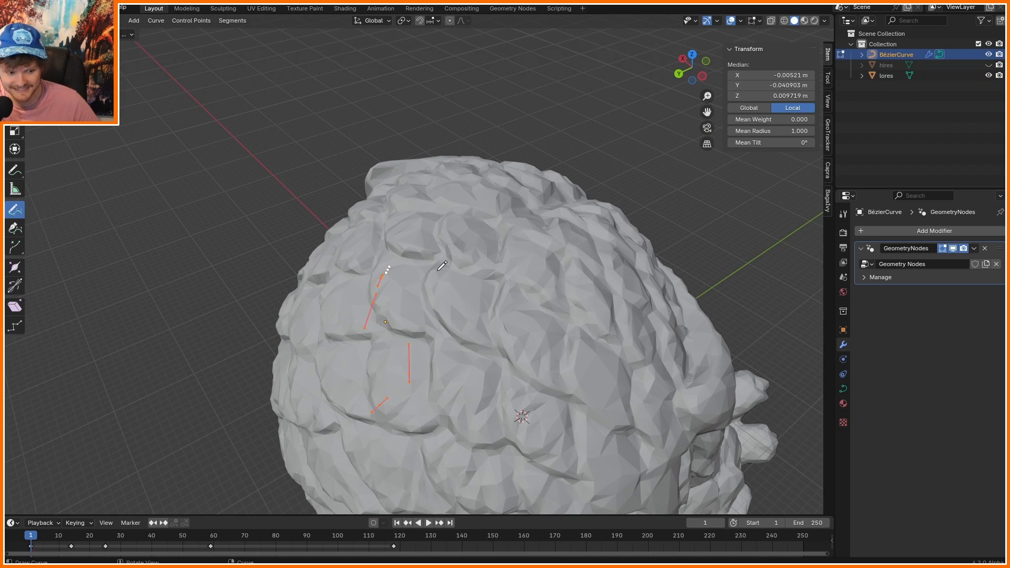
key(x)
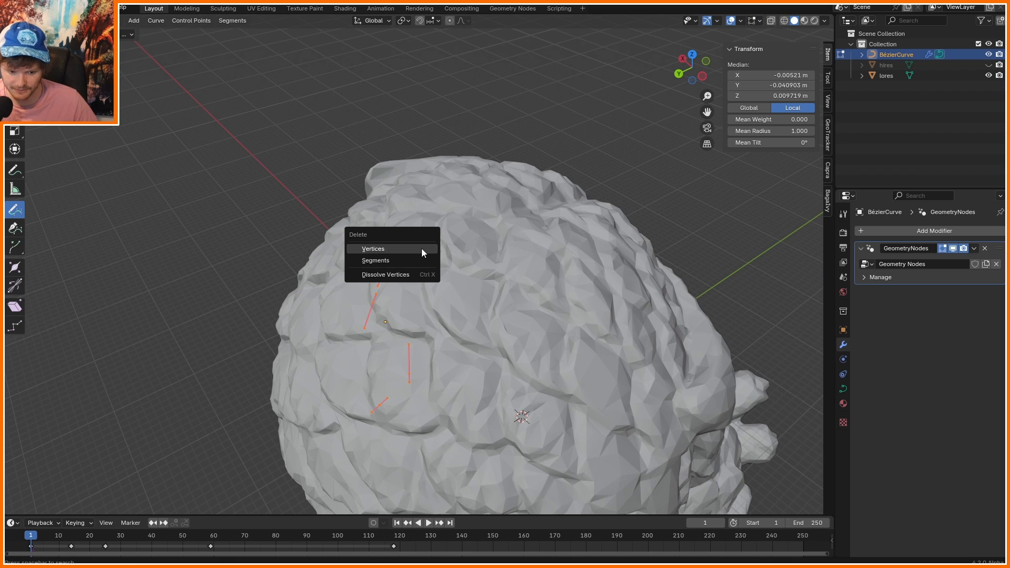
click(373, 249)
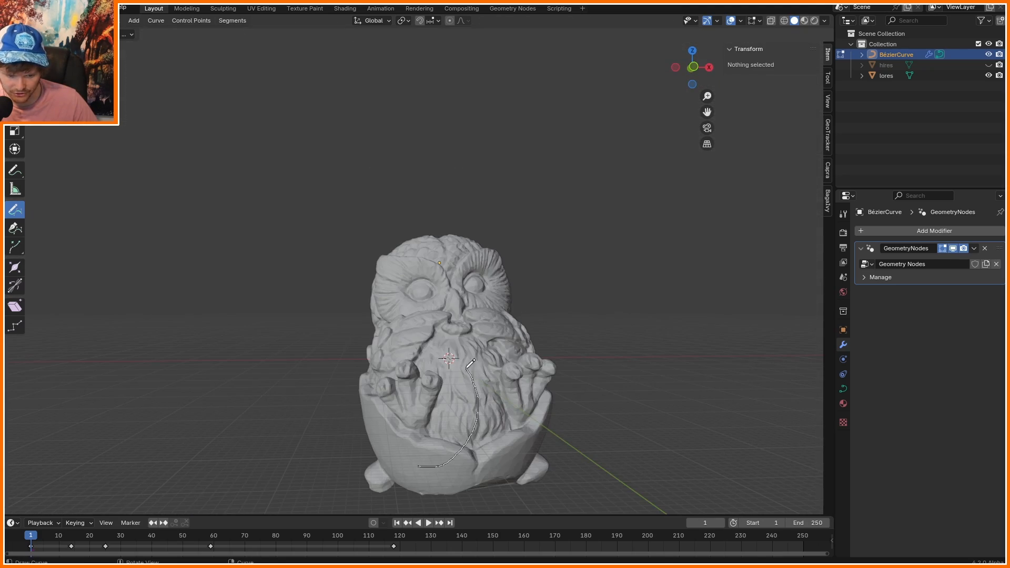
click(428, 522)
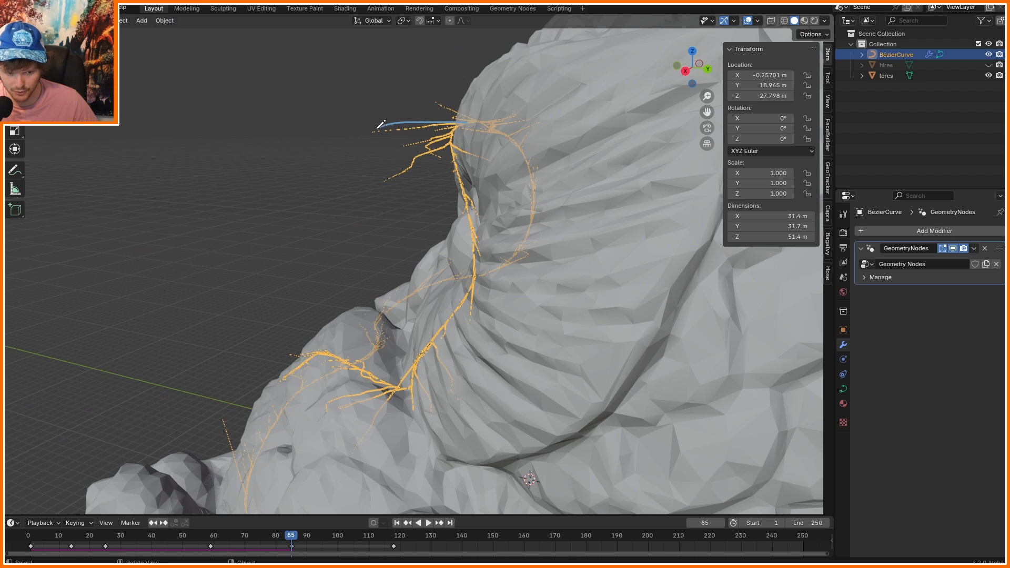
click(512, 9)
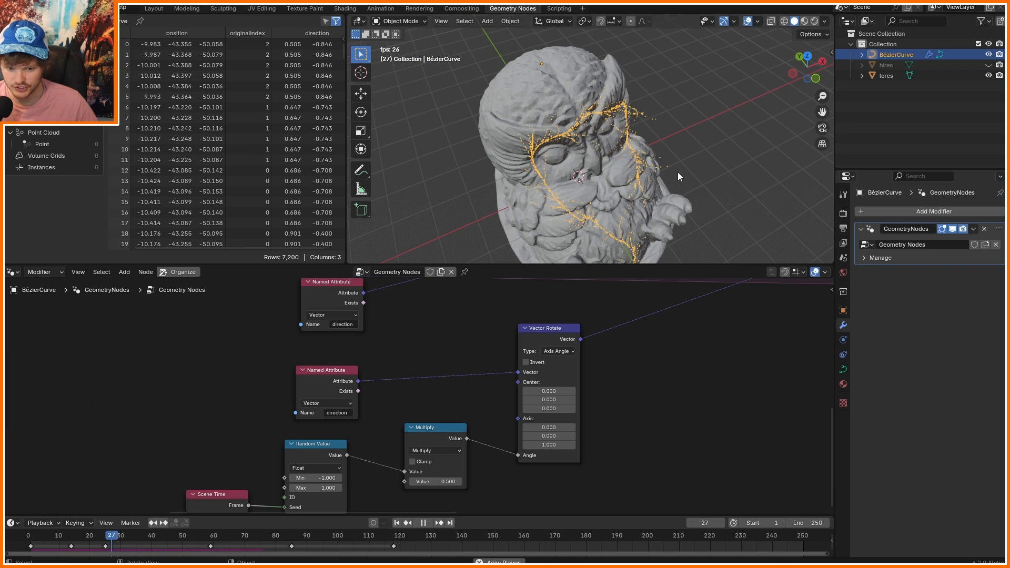
Play the ivy growth animation while viewing the node tree, then stop playback.
click(430, 523)
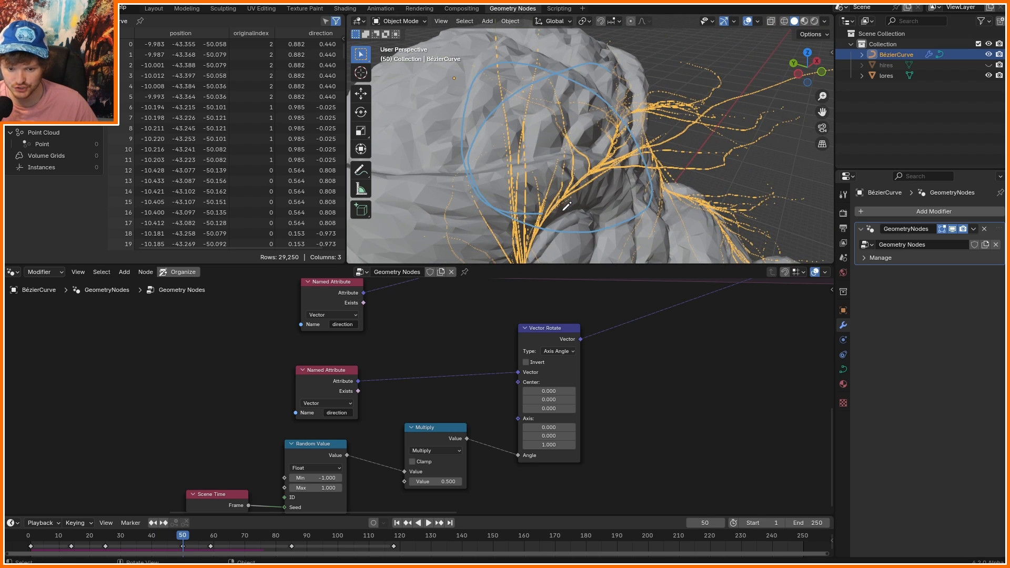
click(31, 535)
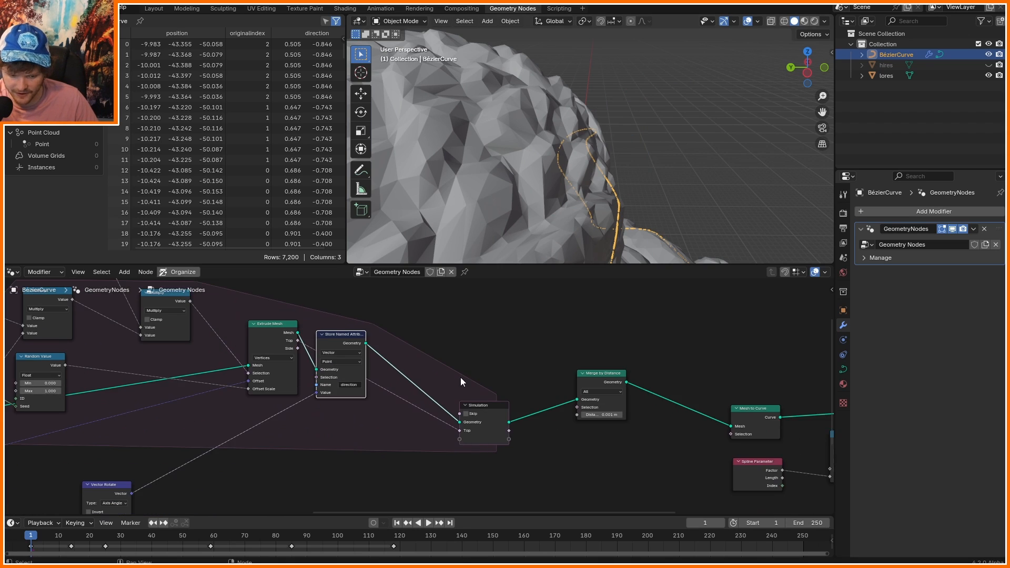
Add Set Position, Sample Nearest Surface and Object Info (lores) nodes, sampling a Vector.
text(set po)
text(sample n)
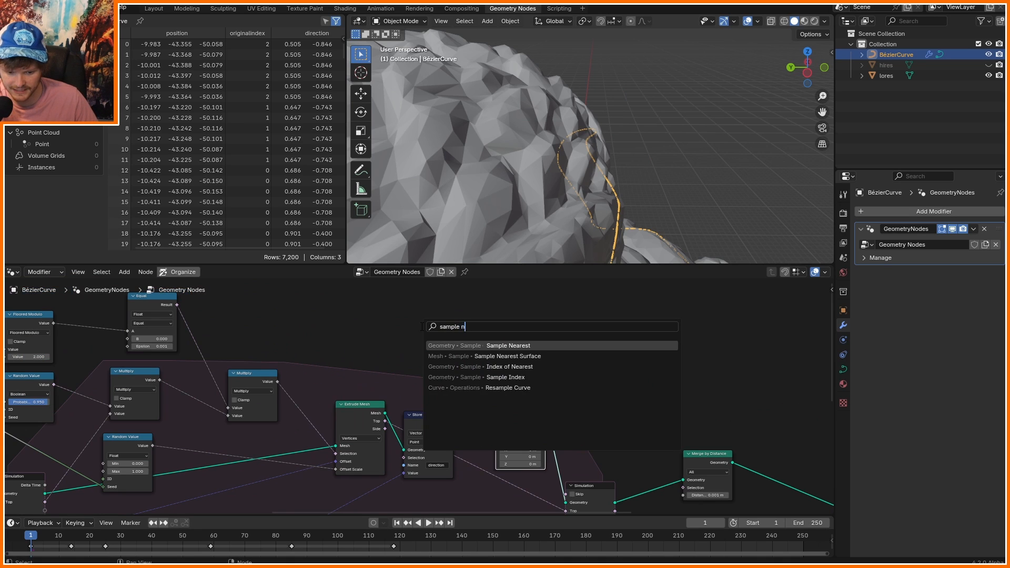
click(493, 356)
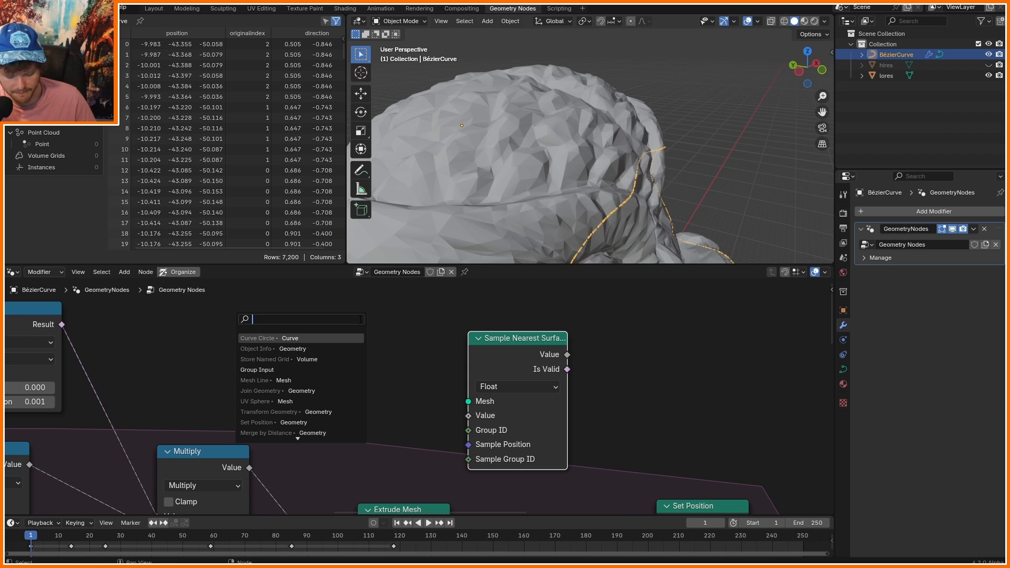
click(255, 349)
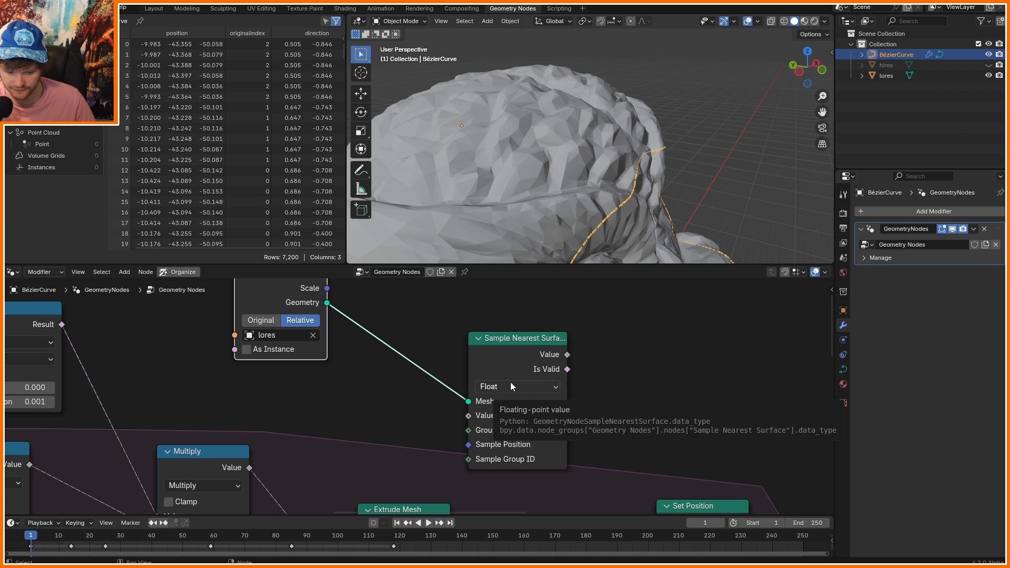
click(516, 387)
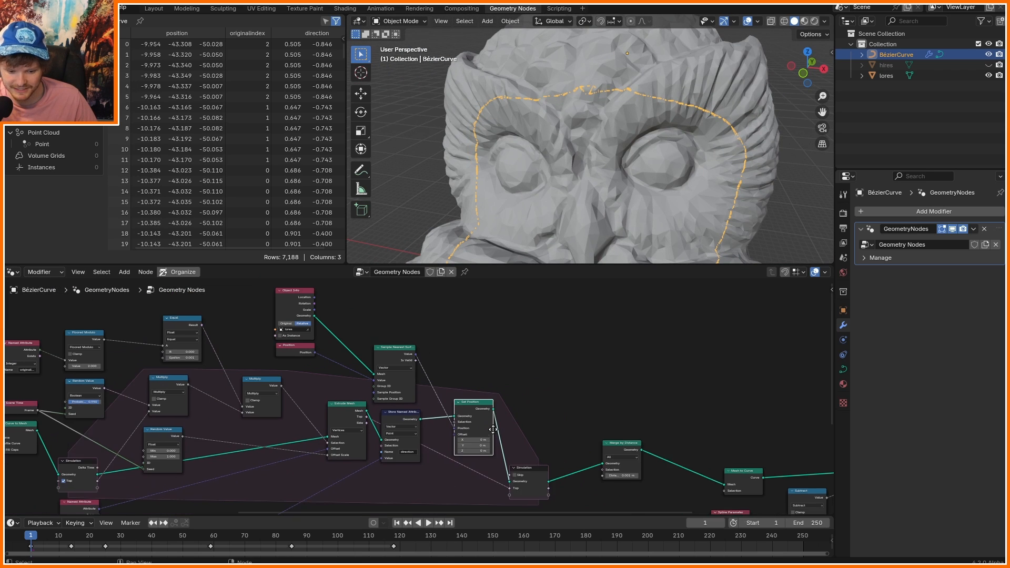
click(429, 522)
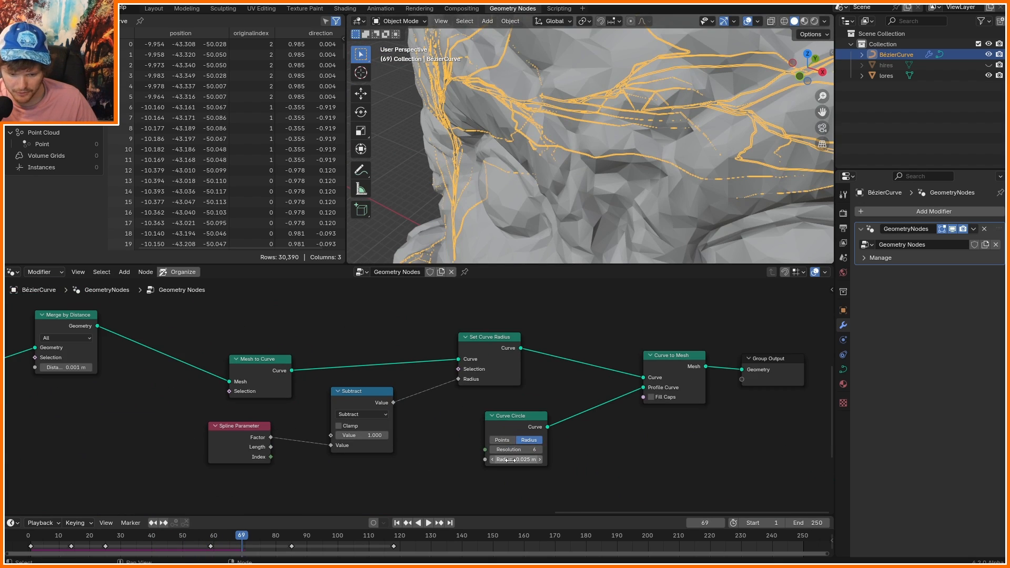
Hide the lores owl, show the hires owl, and reselect the ivy curve.
click(513, 460)
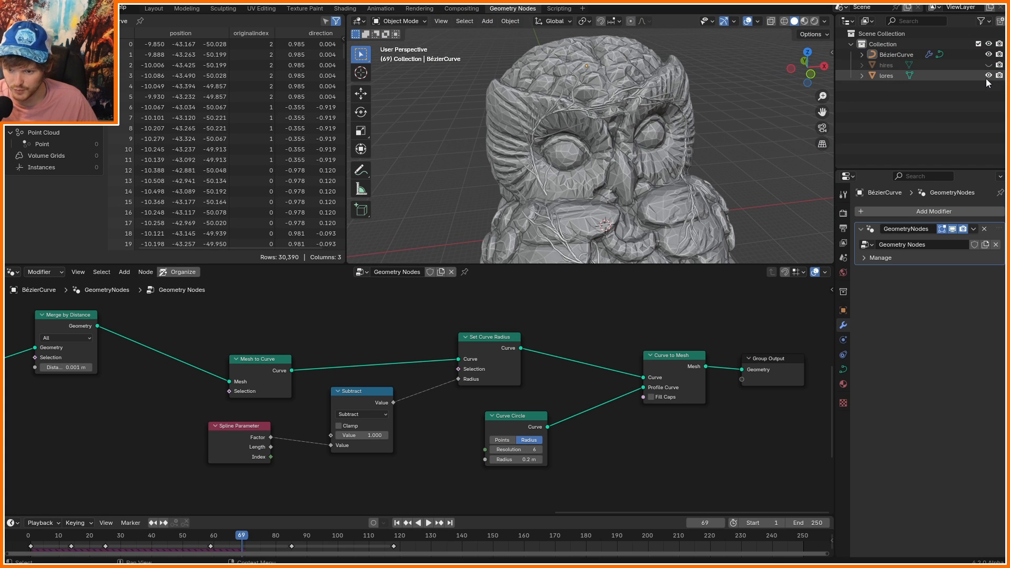
click(991, 75)
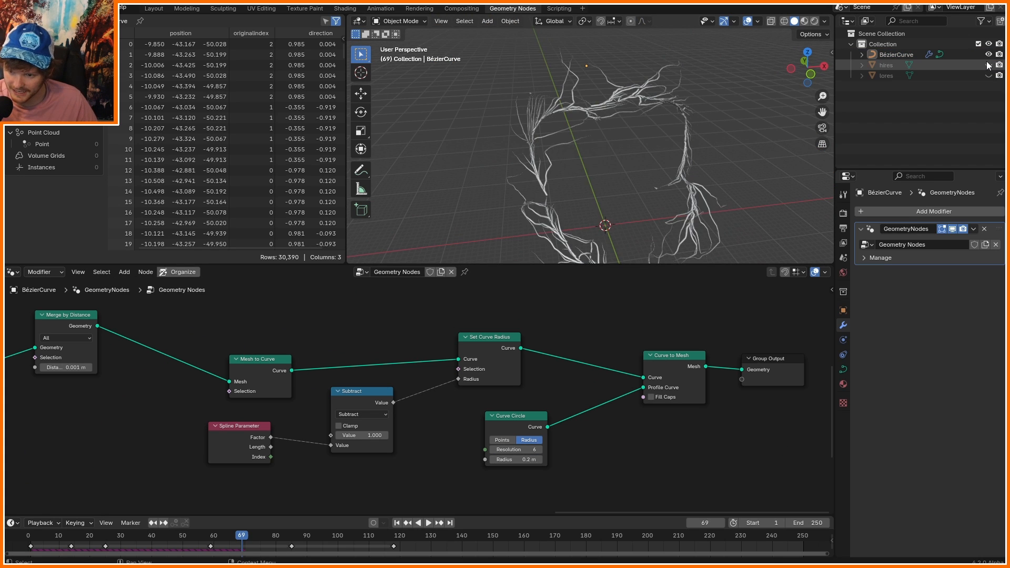
click(887, 65)
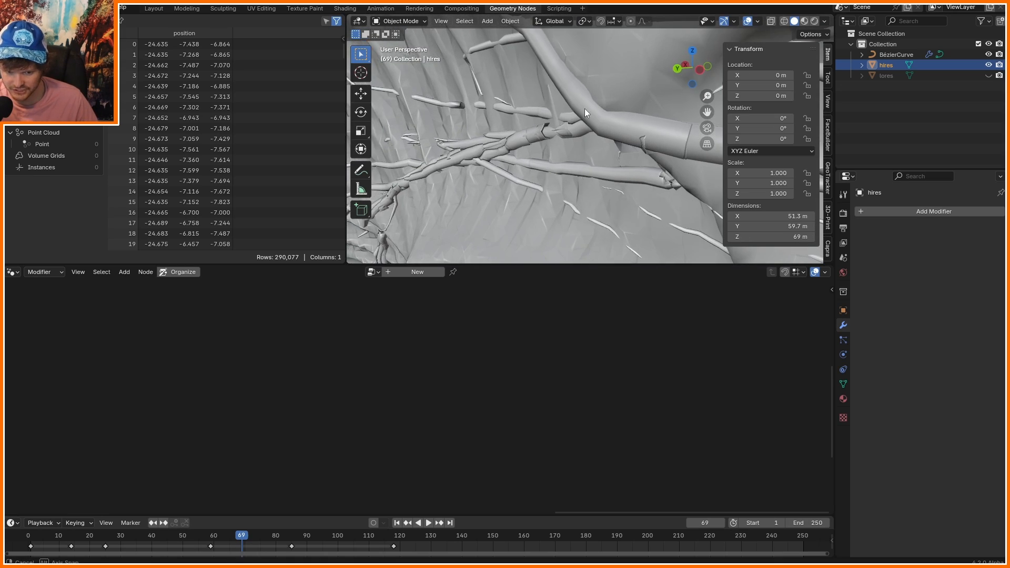
click(896, 55)
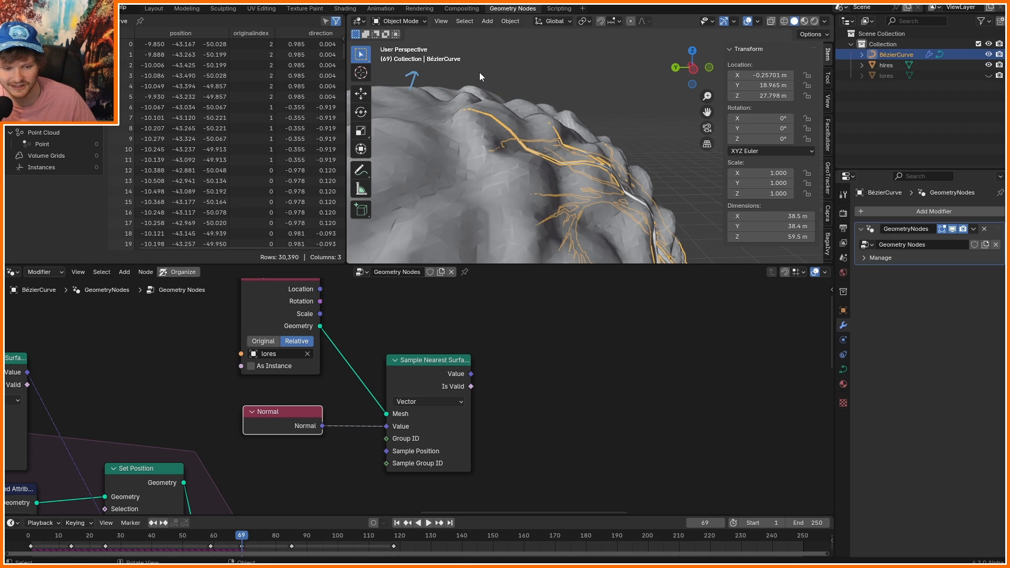
mouse_move(449, 91)
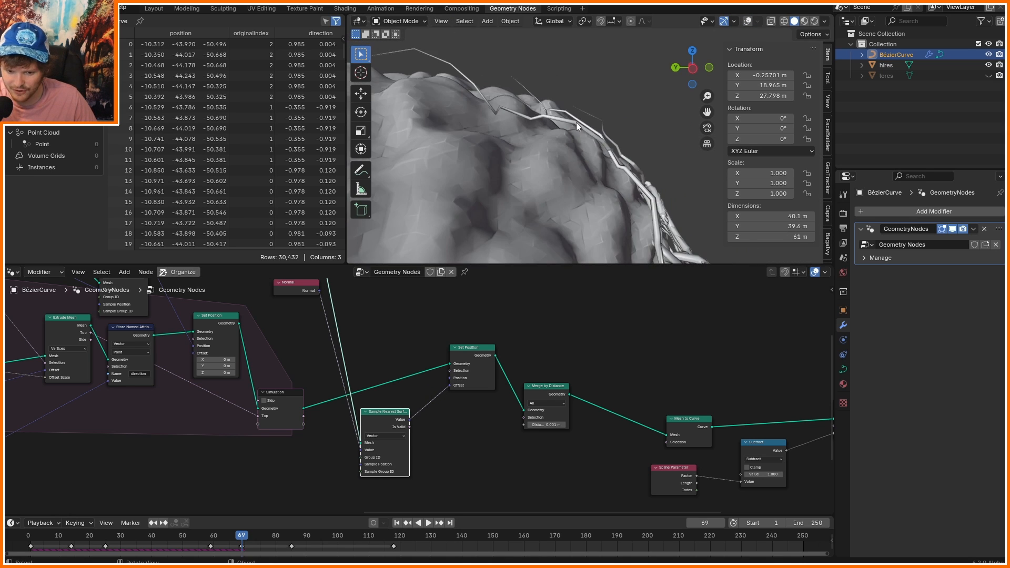
Scale the sampled normals by 0.02 with a Vector Math node and grow ivy to frame 140.
click(512, 420)
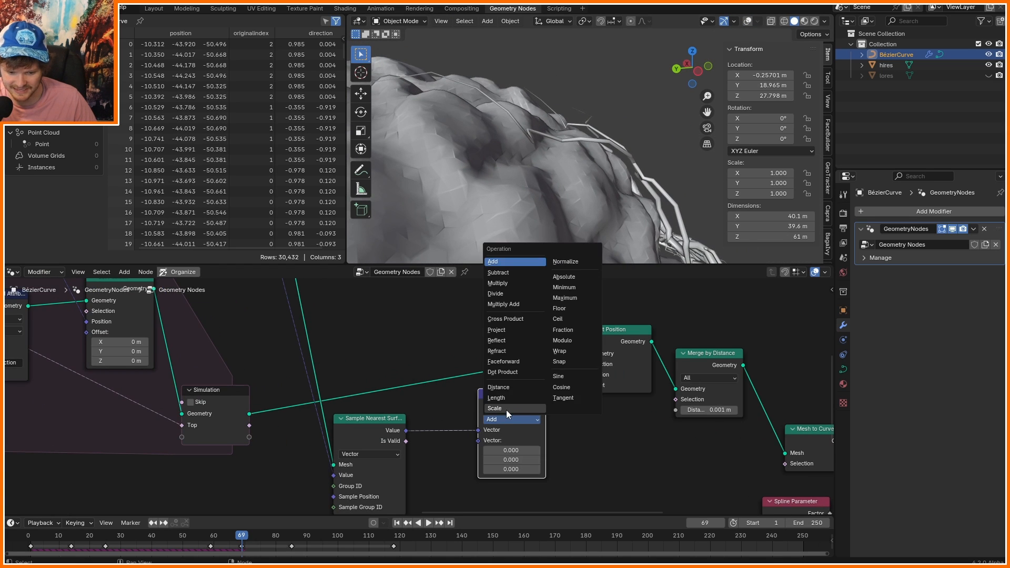
click(494, 407)
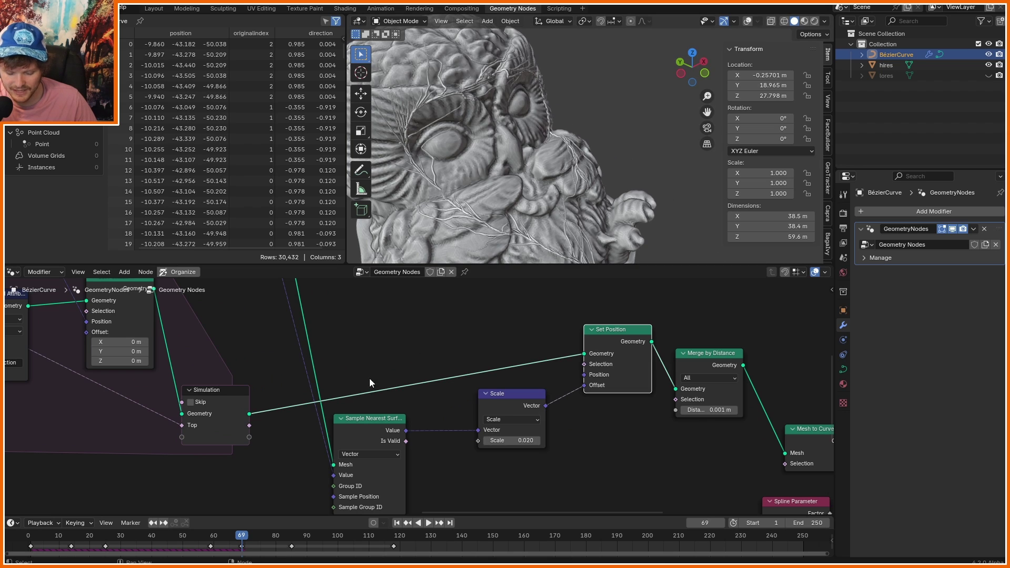
scroll(down, 3)
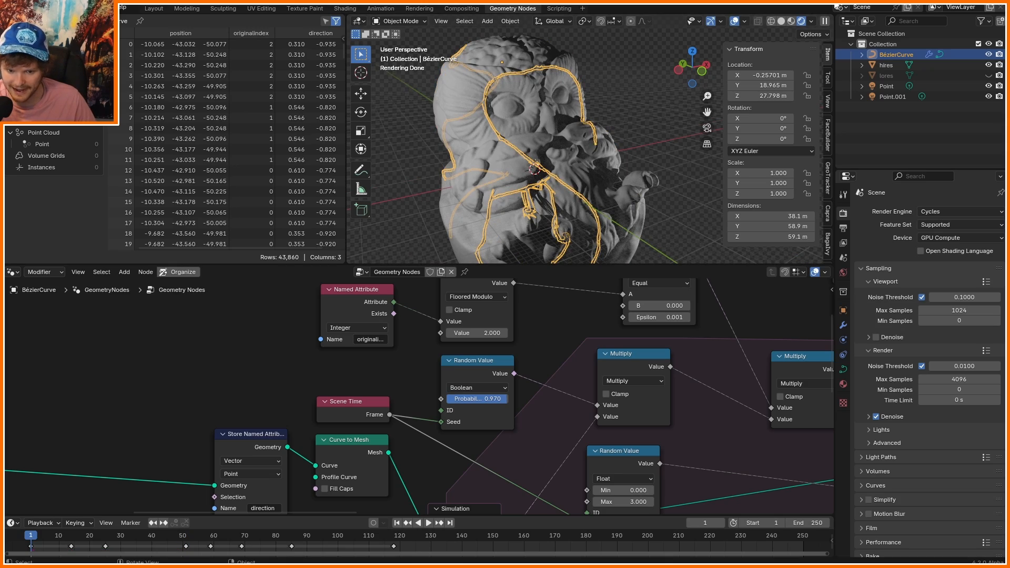
click(430, 523)
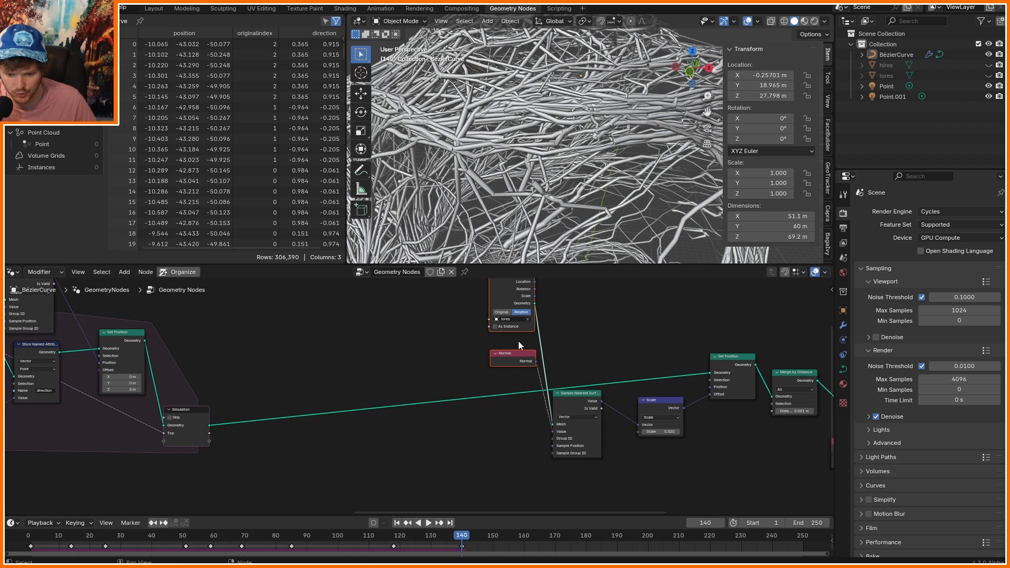
Add a muted poly Fillet Curve node (count 5, radius 1.3, limited radius) and preview rendered shading.
text(me)
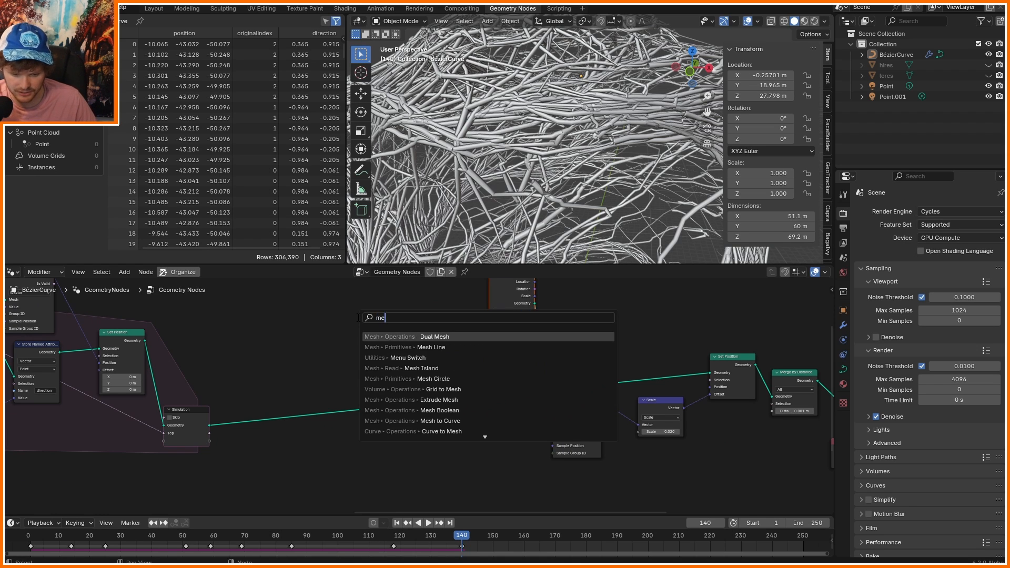
click(441, 421)
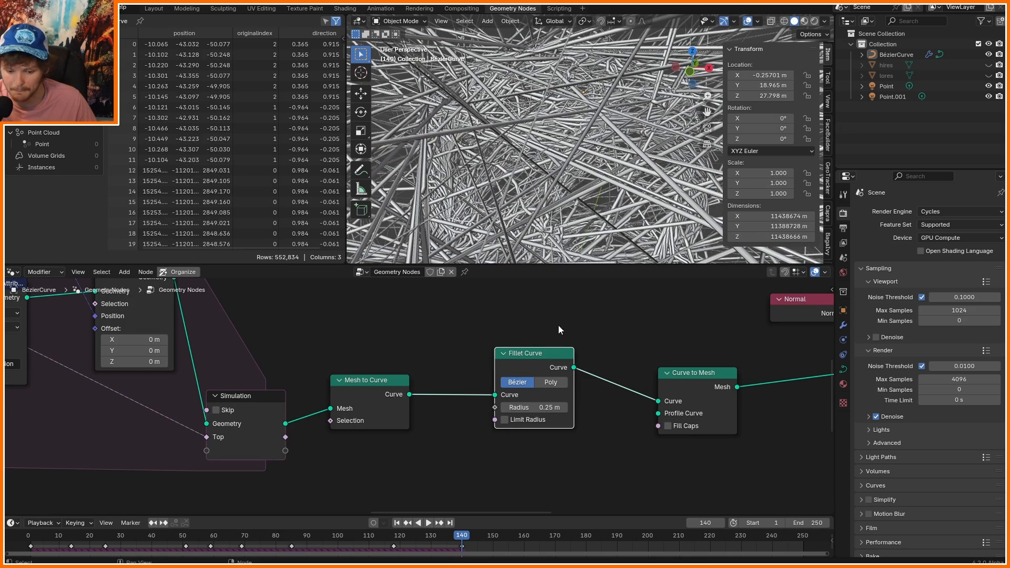
click(550, 382)
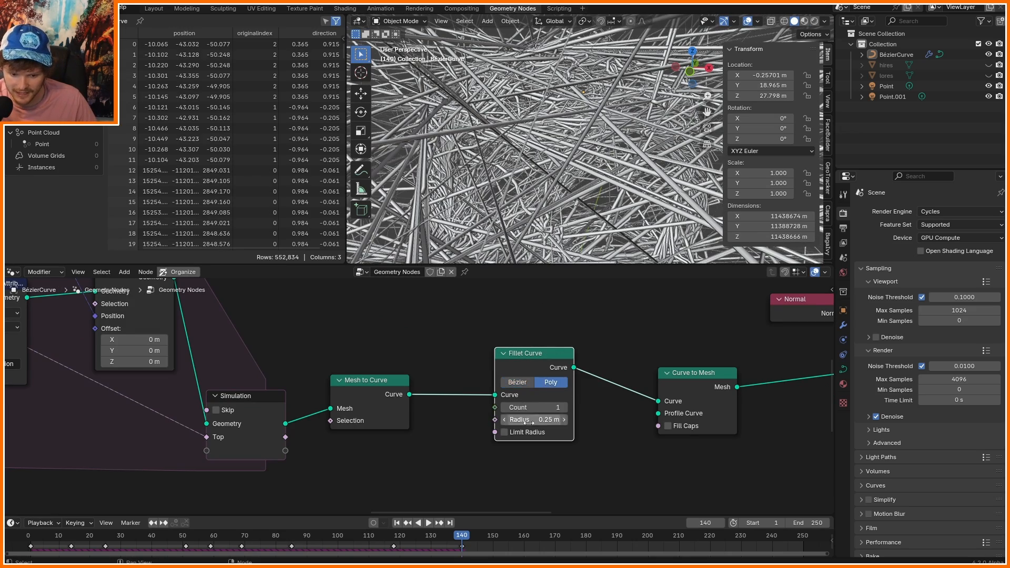
click(504, 433)
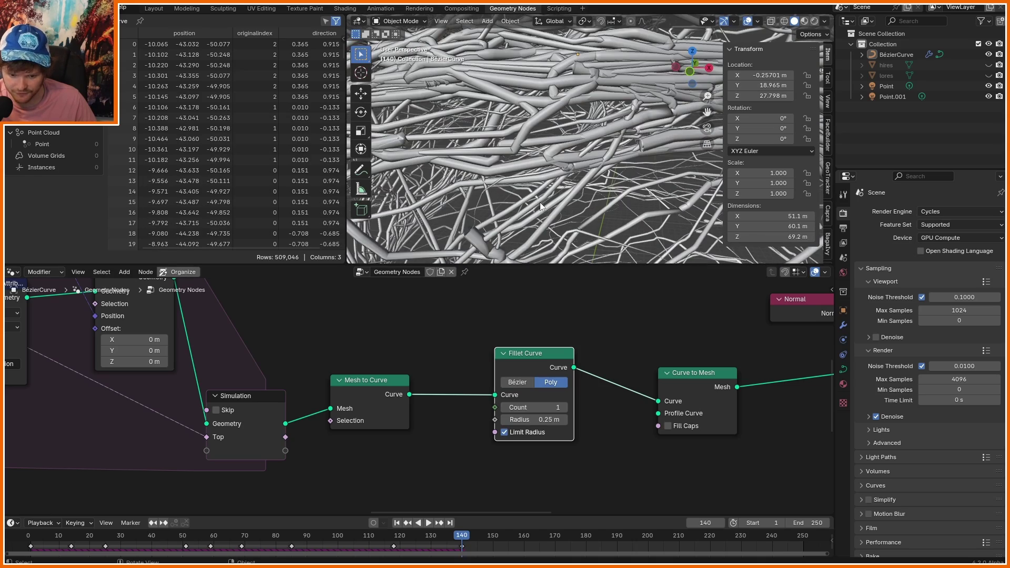
click(534, 407)
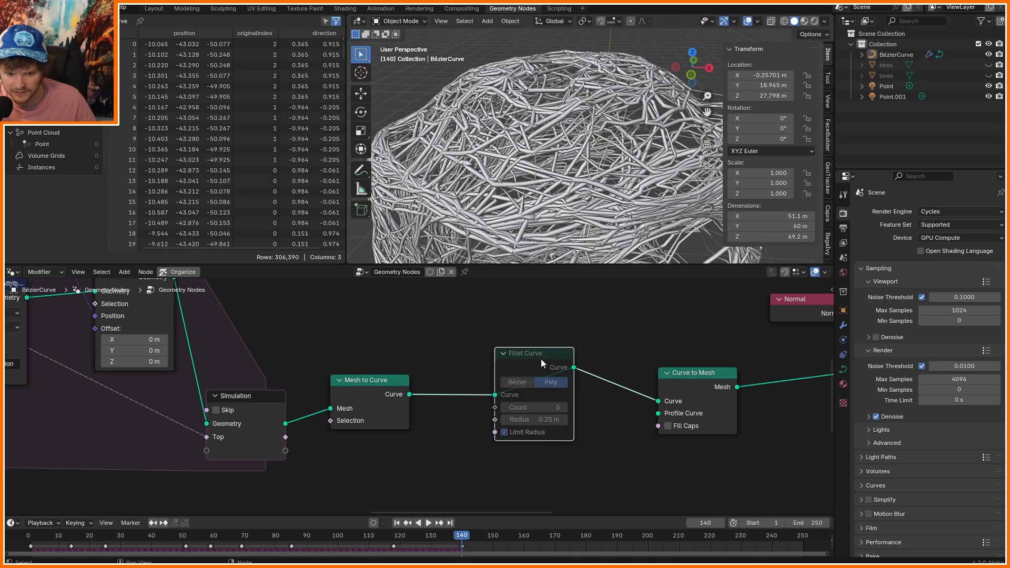
click(505, 433)
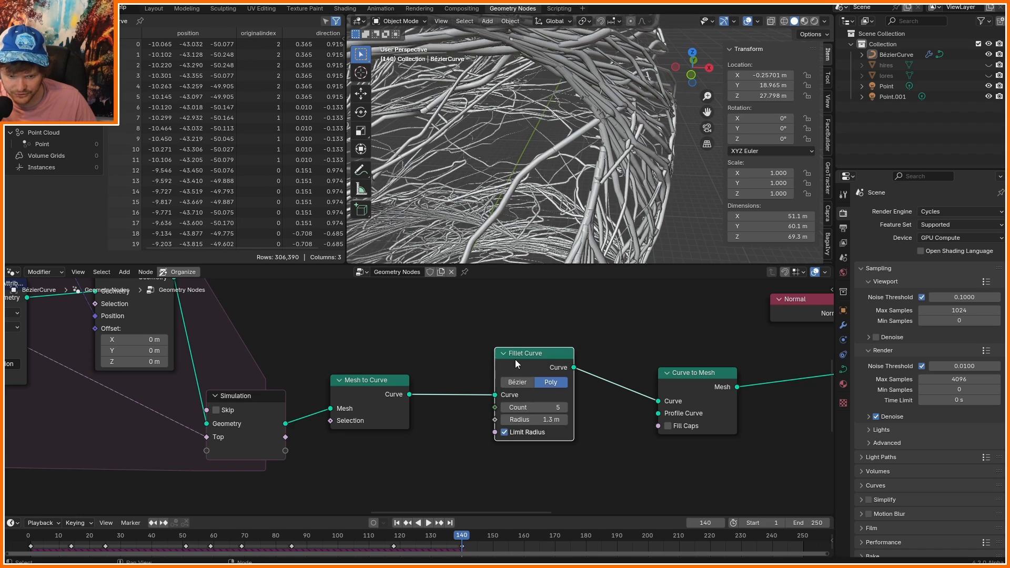
click(551, 382)
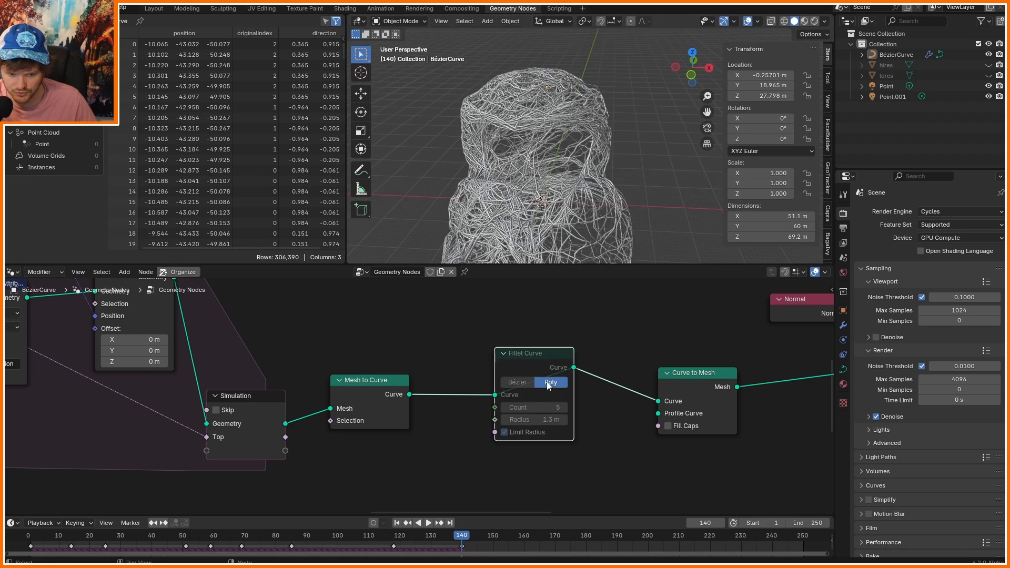
click(345, 9)
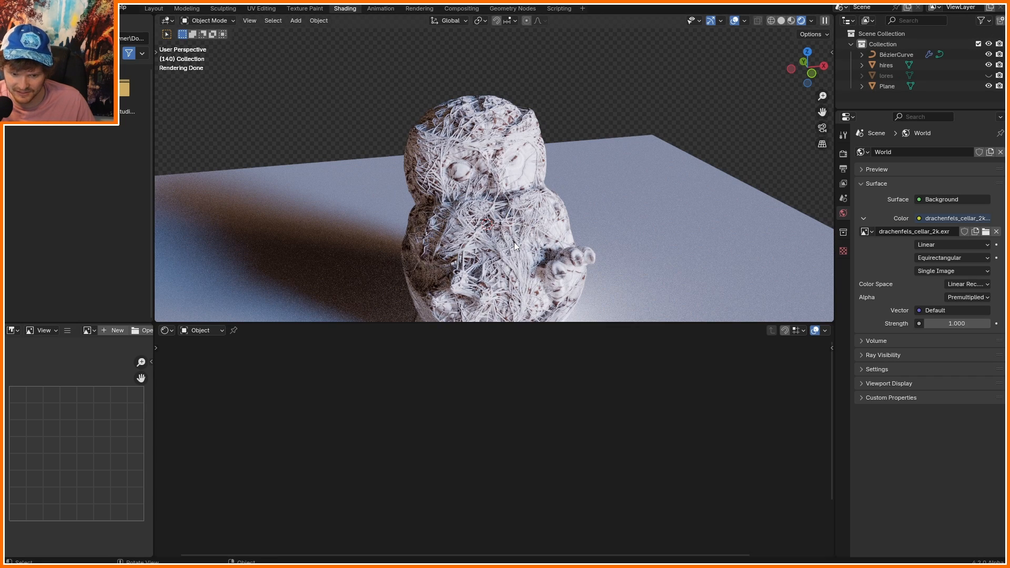
Select the ivy curves and insert a Set Material node with 'ivy' before Group Output.
click(895, 54)
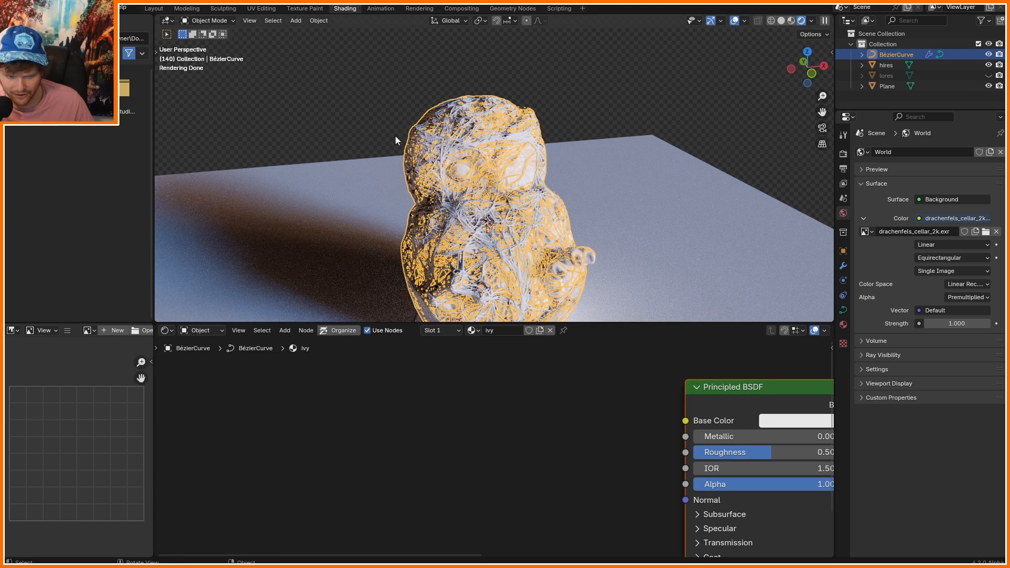
mouse_move(533, 33)
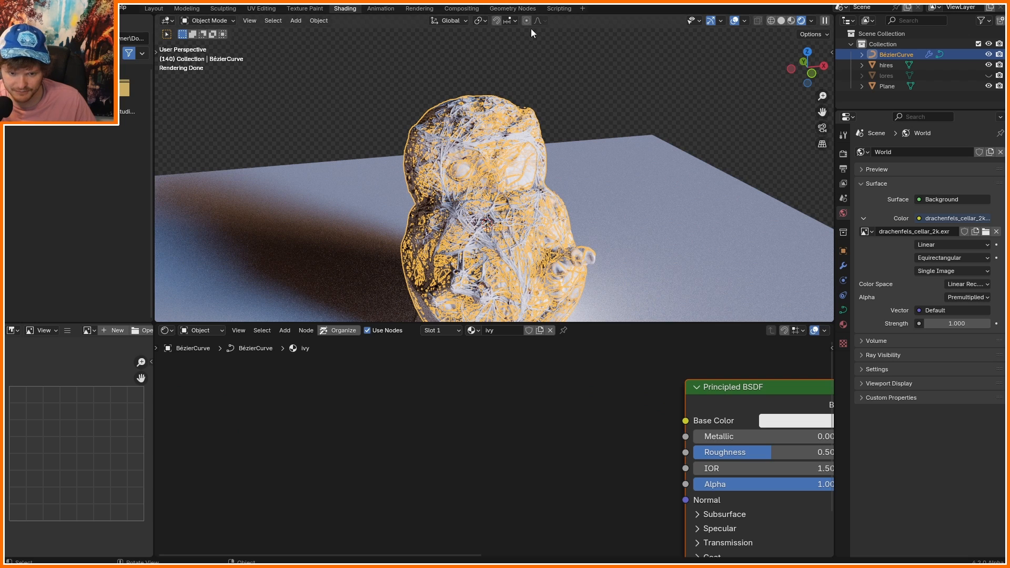
click(512, 8)
text(st)
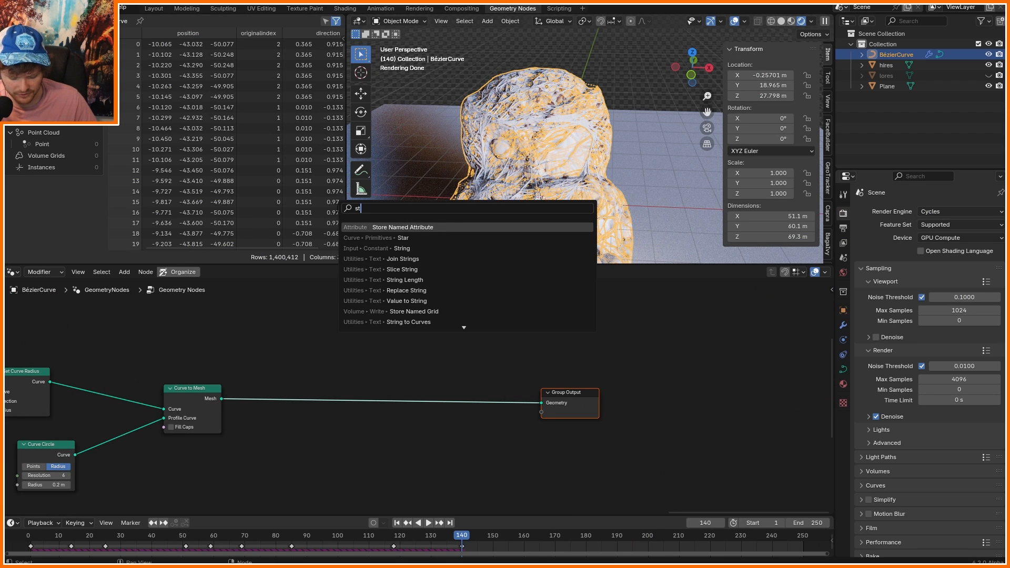
text(set ma)
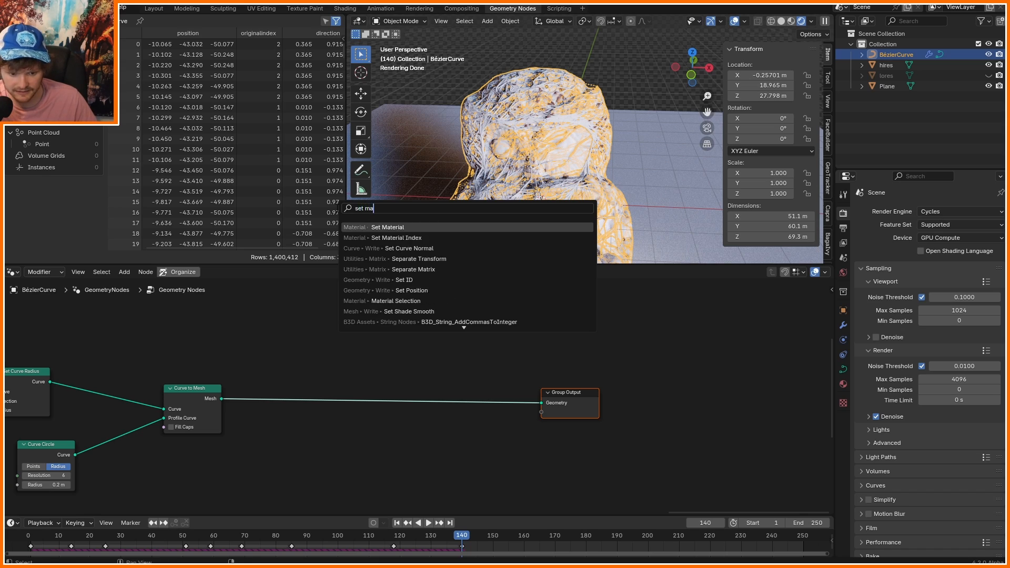
click(387, 227)
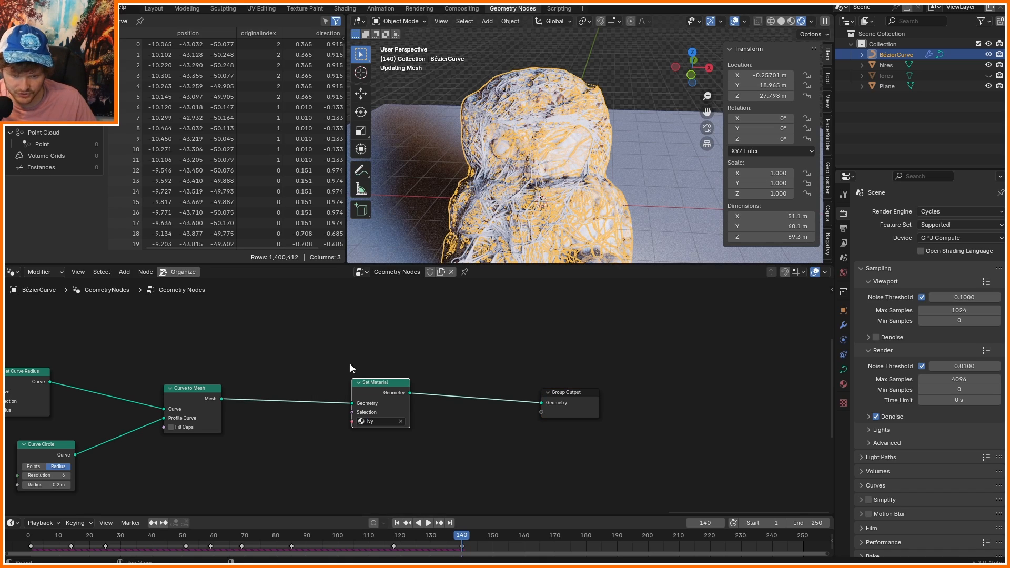
click(344, 9)
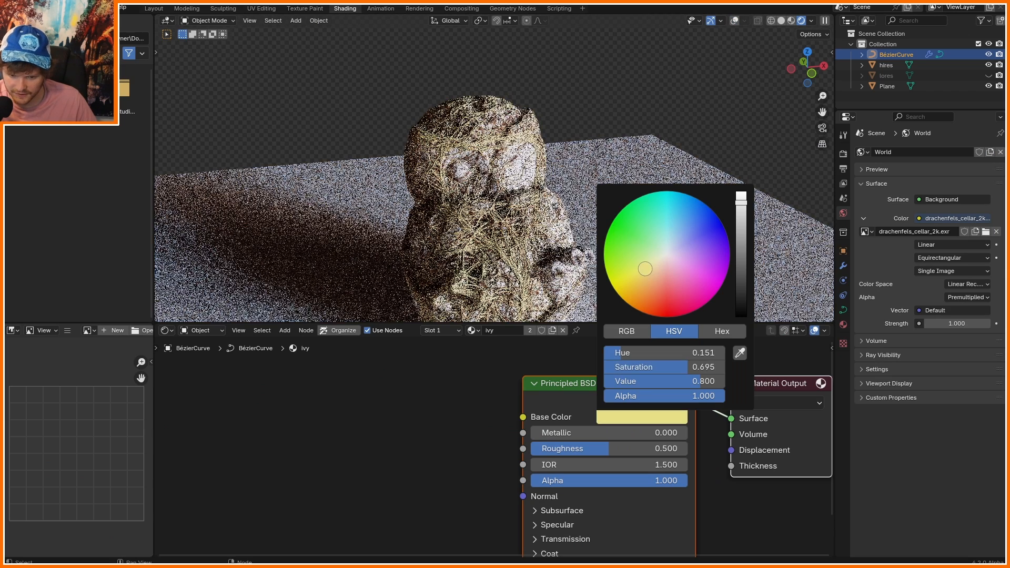